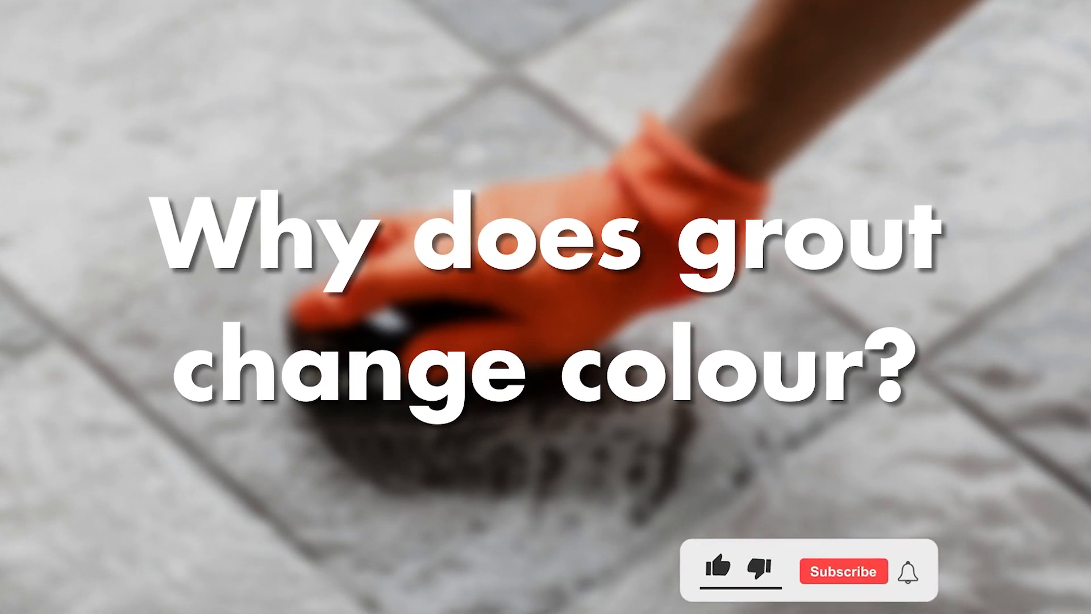
click(845, 572)
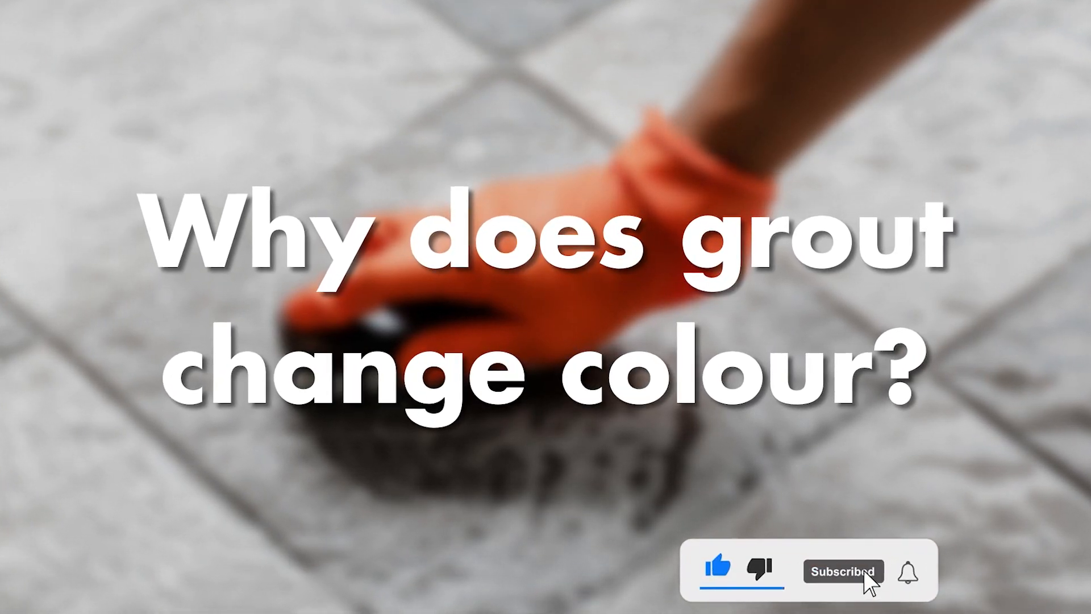